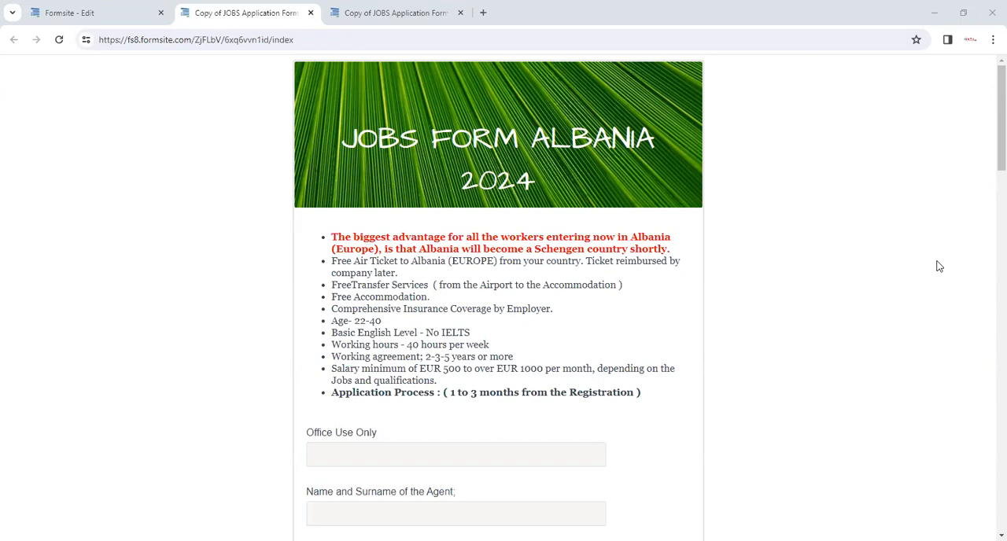
{"action": "mouse_move", "coordinate": [892, 276]}
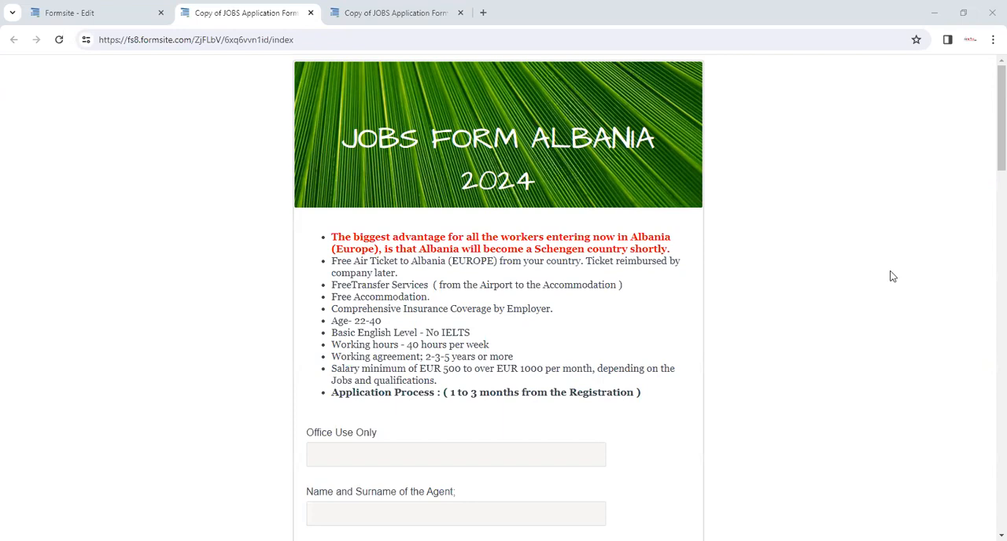
{"action": "mouse_move", "coordinate": [851, 322]}
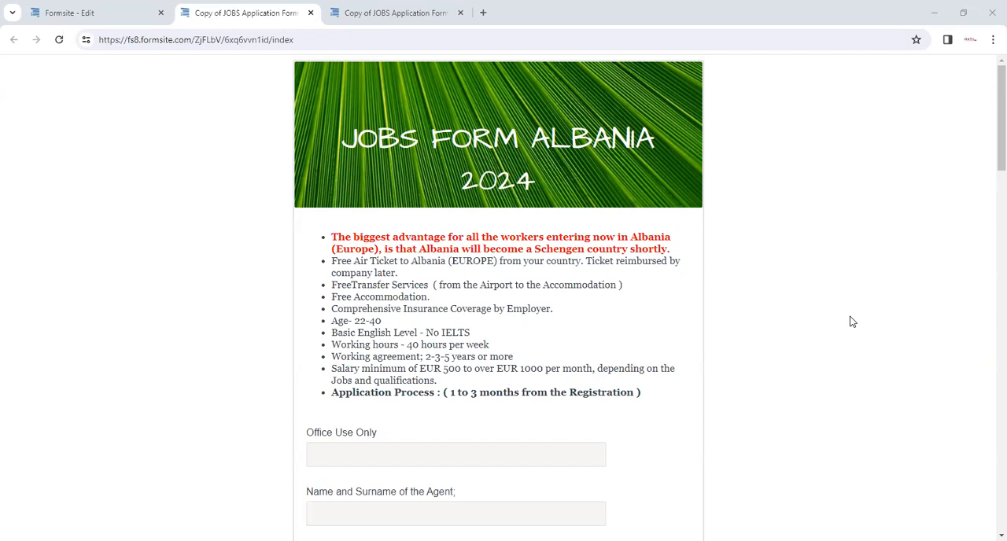
Scroll past the header banner and benefits list to the Office Use Only and agent fields
{"action": "scroll", "scroll_direction": "down", "scroll_amount": 3}
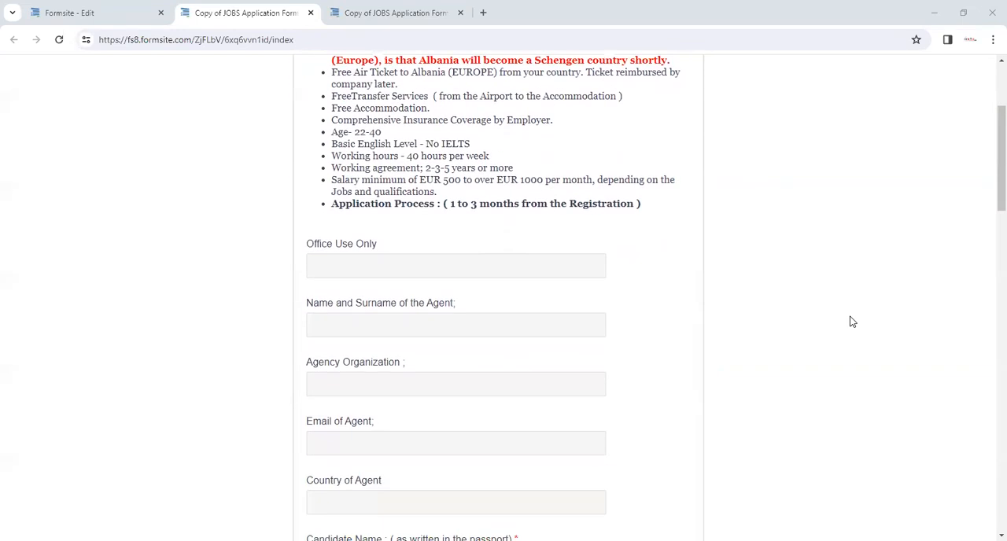
{"action": "mouse_move", "coordinate": [839, 321]}
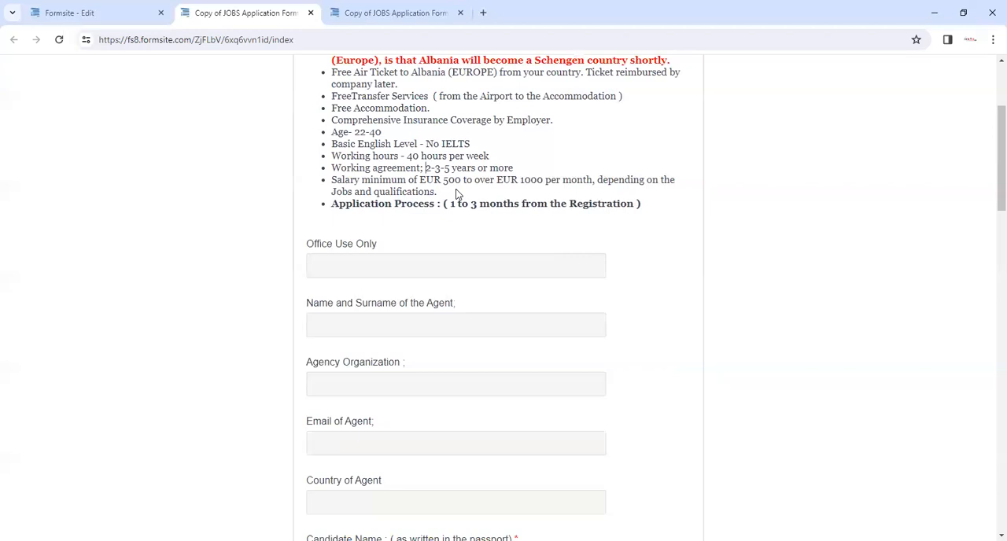
{"action": "mouse_move", "coordinate": [487, 228]}
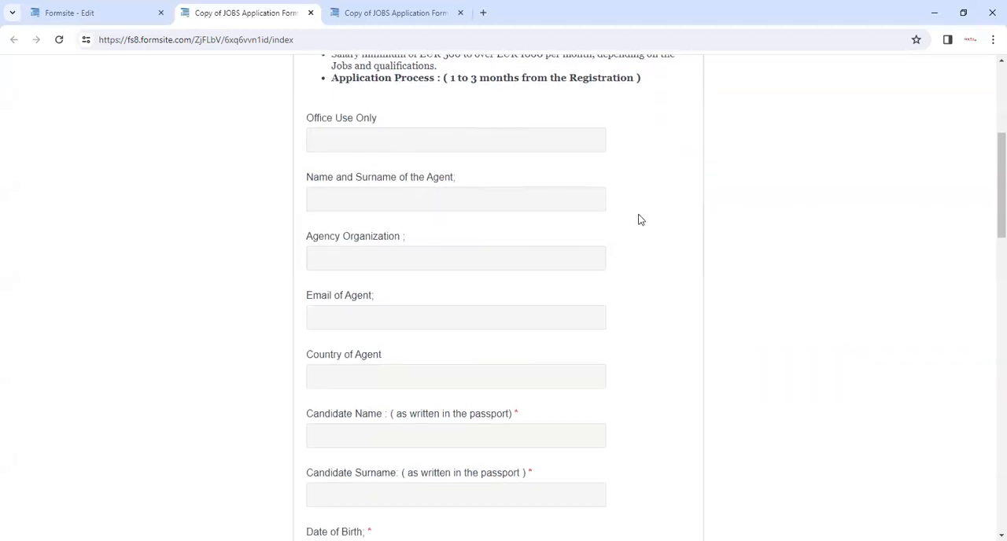
{"action": "mouse_move", "coordinate": [420, 131]}
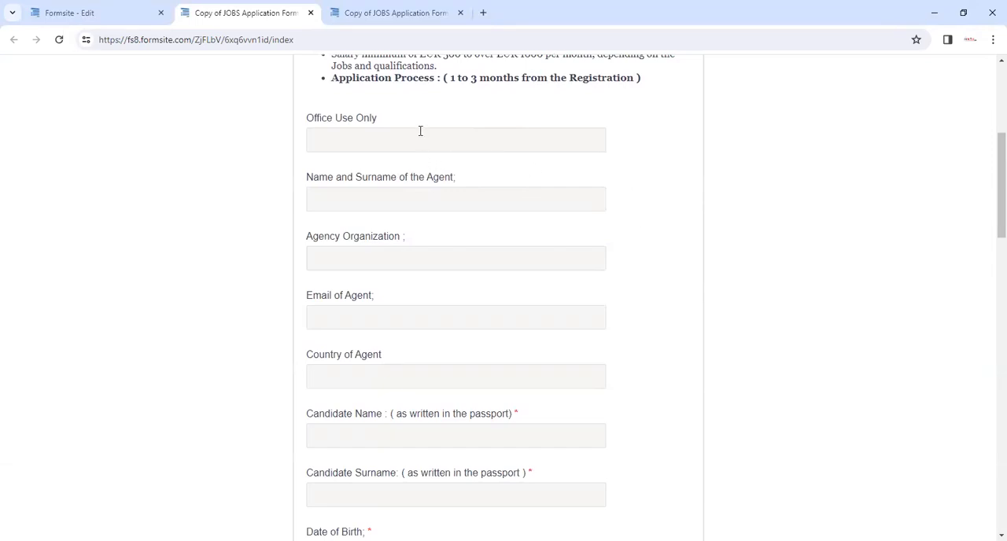
Scroll down to the Candidate Name, Date of Birth, Email, Address, Country and Copy of Passport fields
{"action": "left_click", "coordinate": [456, 140]}
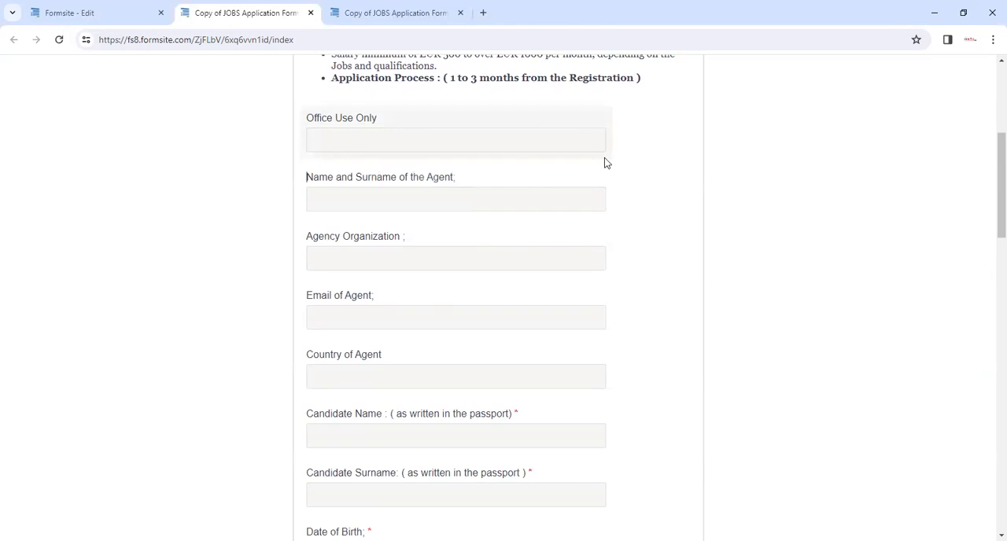
{"action": "scroll", "scroll_direction": "down", "scroll_amount": 3}
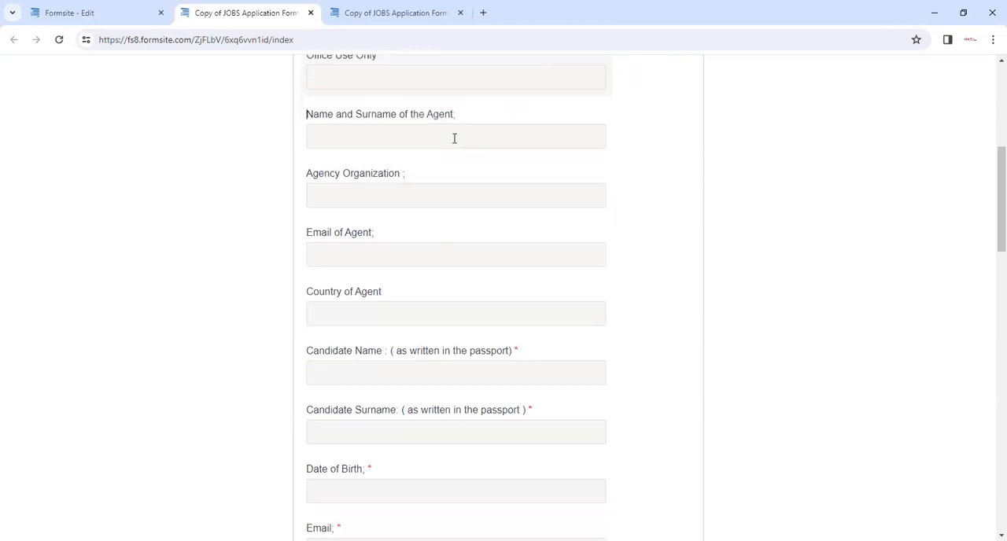
{"action": "mouse_move", "coordinate": [674, 189]}
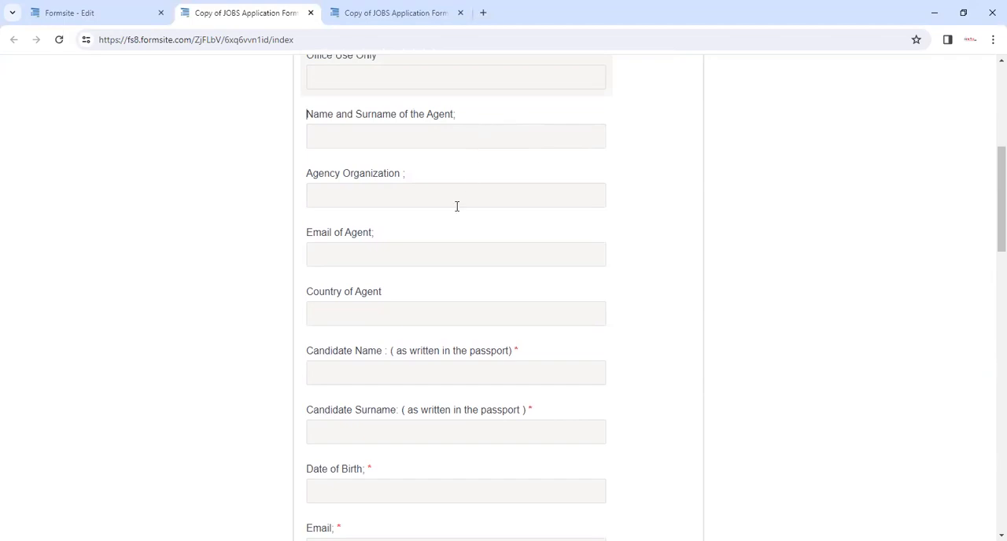
{"action": "mouse_move", "coordinate": [677, 305]}
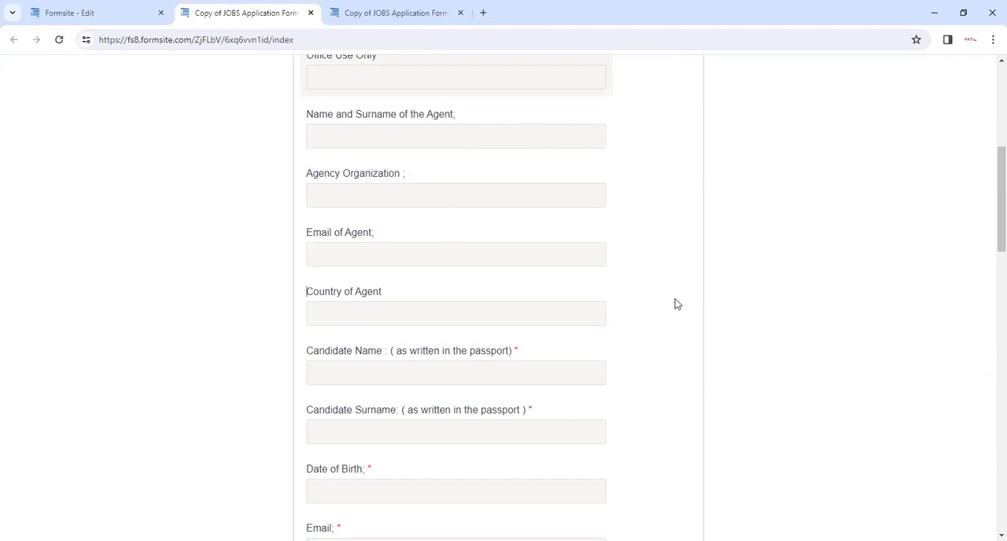
{"action": "scroll", "scroll_direction": "down", "scroll_amount": 3}
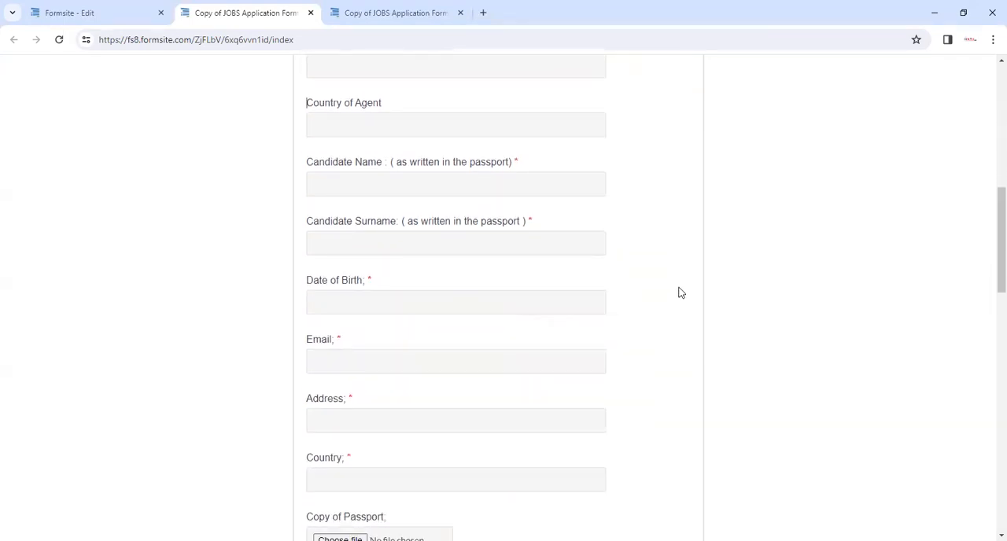
{"action": "mouse_move", "coordinate": [652, 174]}
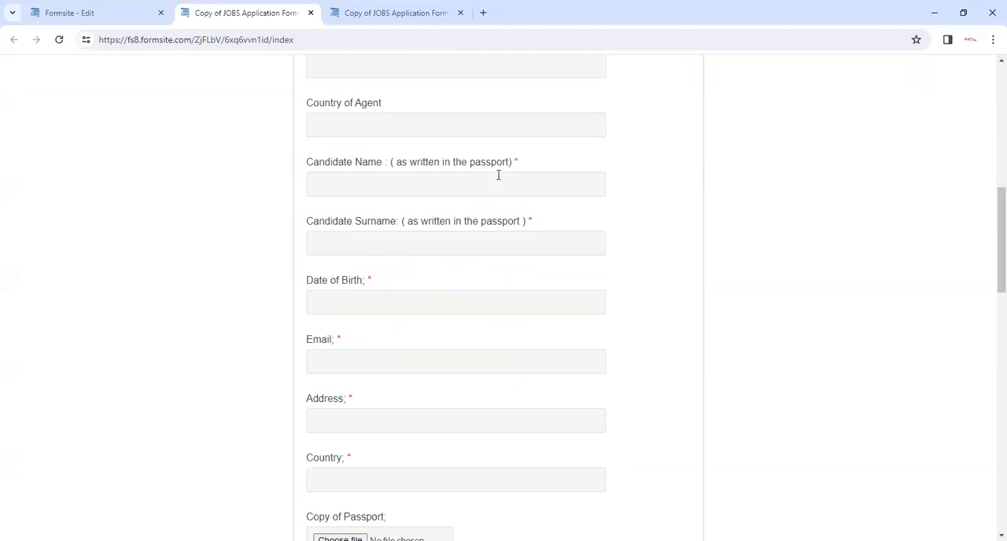
Scroll down to the six Jobs description checkboxes and the CV, Certificate and Reference Letter uploads
{"action": "scroll", "scroll_direction": "down", "scroll_amount": 3}
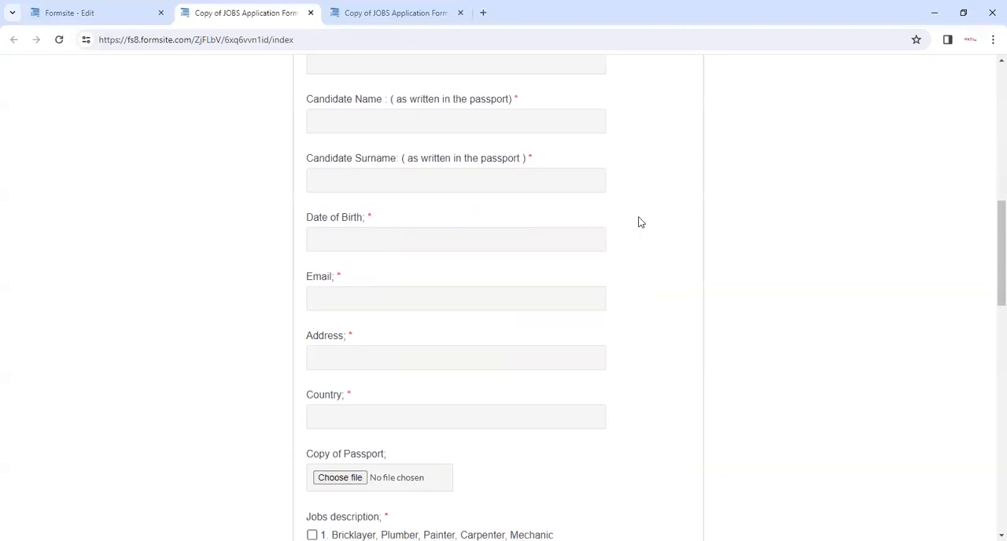
{"action": "scroll", "scroll_direction": "down", "scroll_amount": 3}
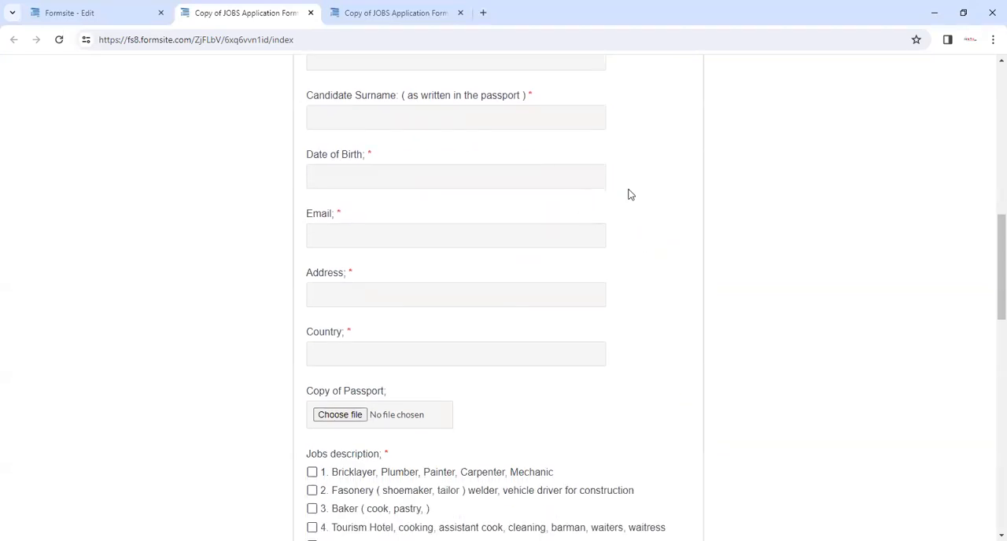
{"action": "scroll", "scroll_direction": "down", "scroll_amount": 3}
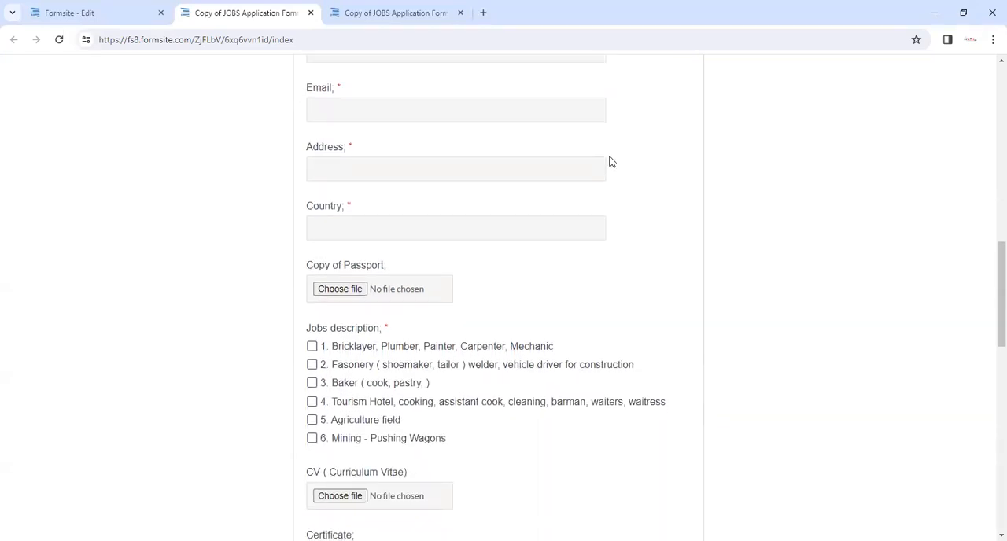
{"action": "mouse_move", "coordinate": [650, 247]}
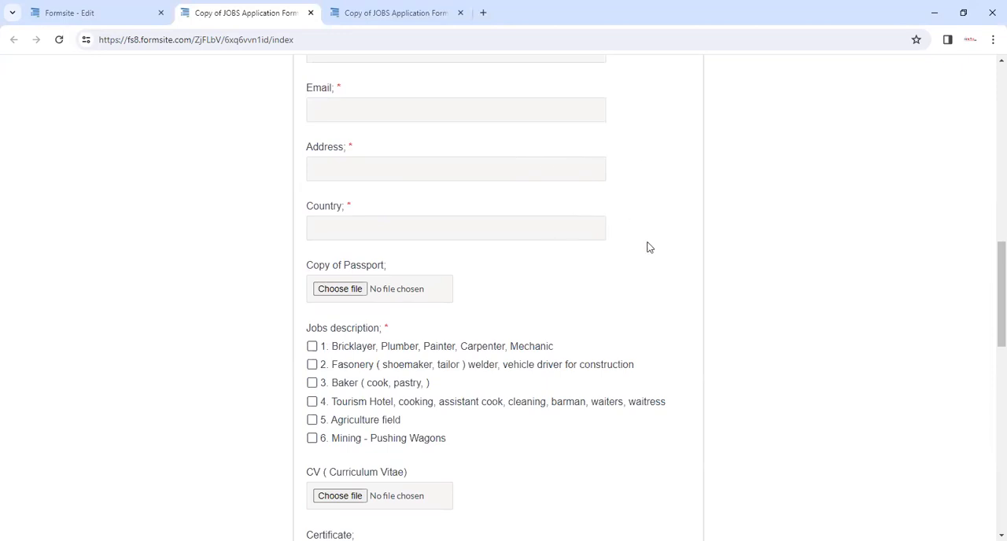
{"action": "scroll", "scroll_direction": "down", "scroll_amount": 3}
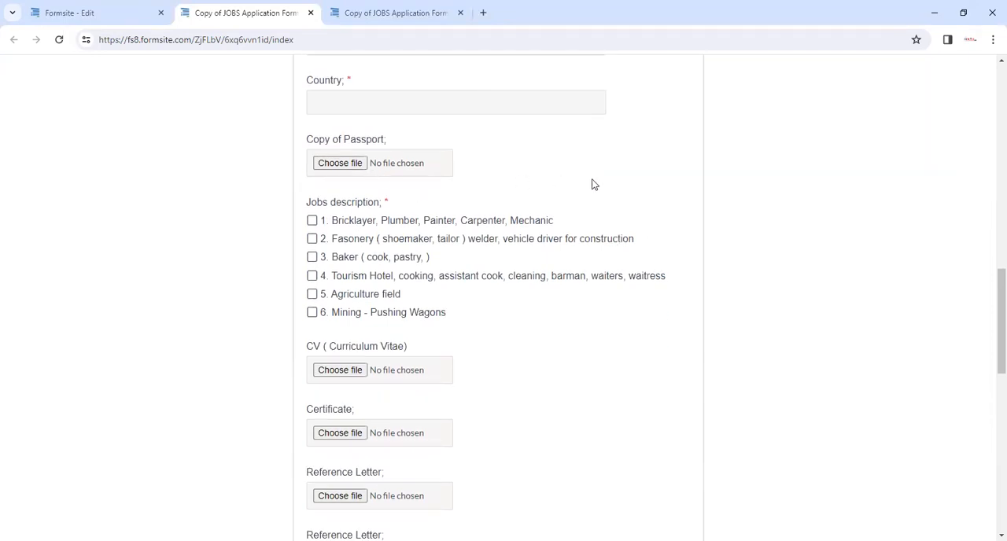
{"action": "scroll", "scroll_direction": "down", "scroll_amount": 3}
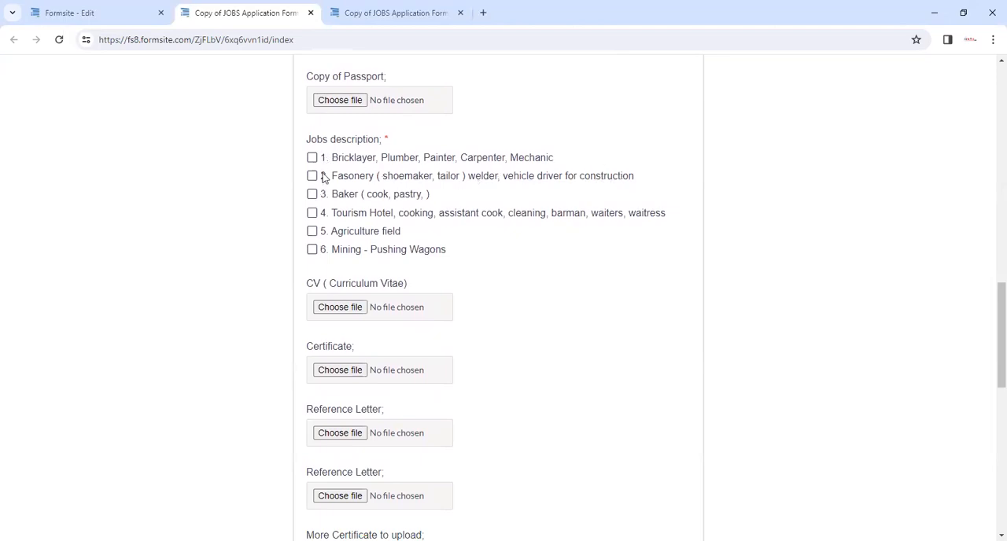
{"action": "mouse_move", "coordinate": [553, 246]}
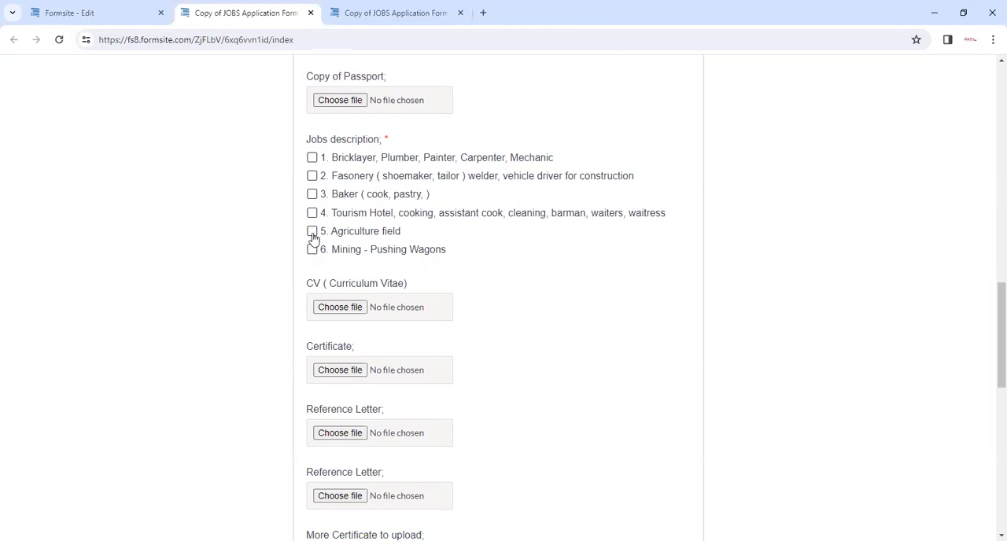
Scroll past the criminal record and video uploads to the Experience overseas, Reference and fee confirmation fields
{"action": "scroll", "scroll_direction": "down", "scroll_amount": 3}
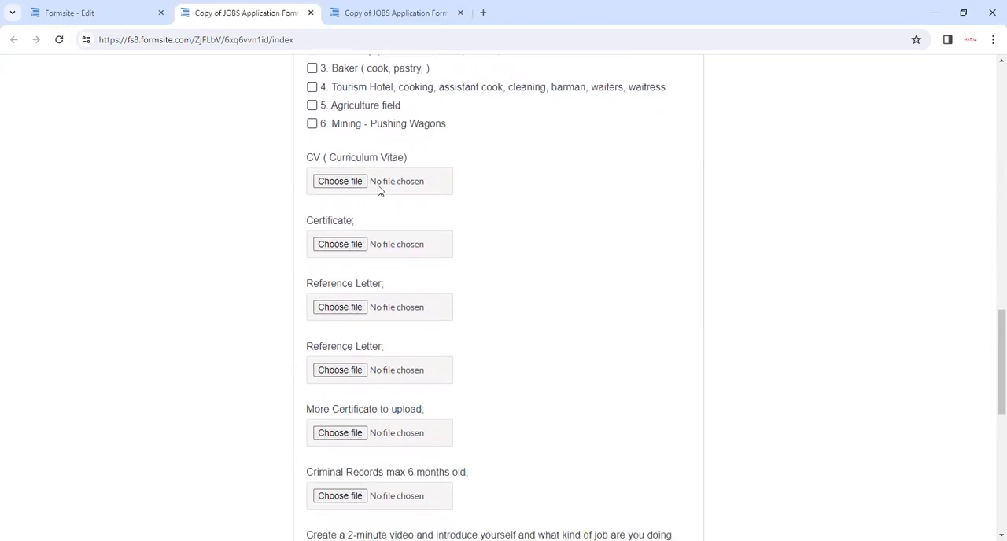
{"action": "mouse_move", "coordinate": [418, 187]}
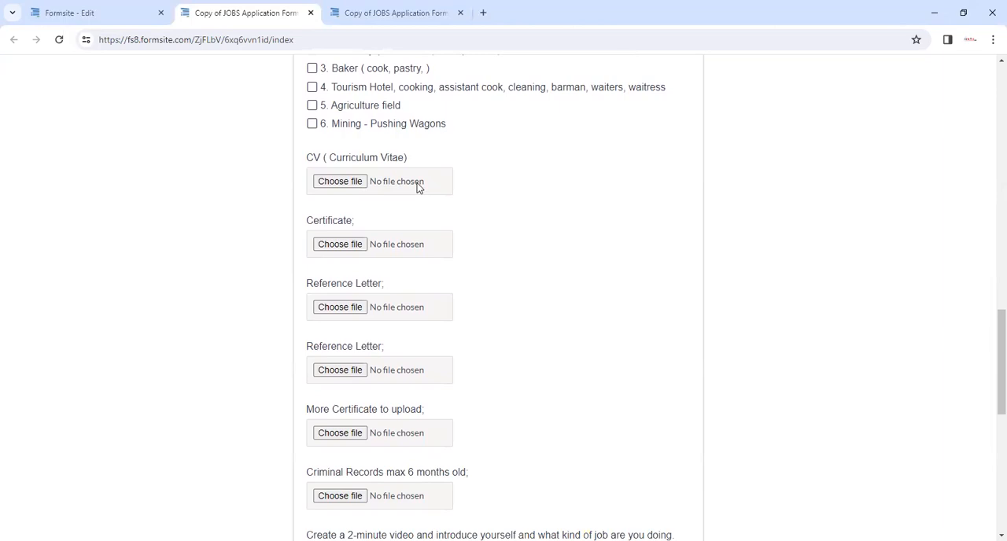
{"action": "scroll", "scroll_direction": "down", "scroll_amount": 3}
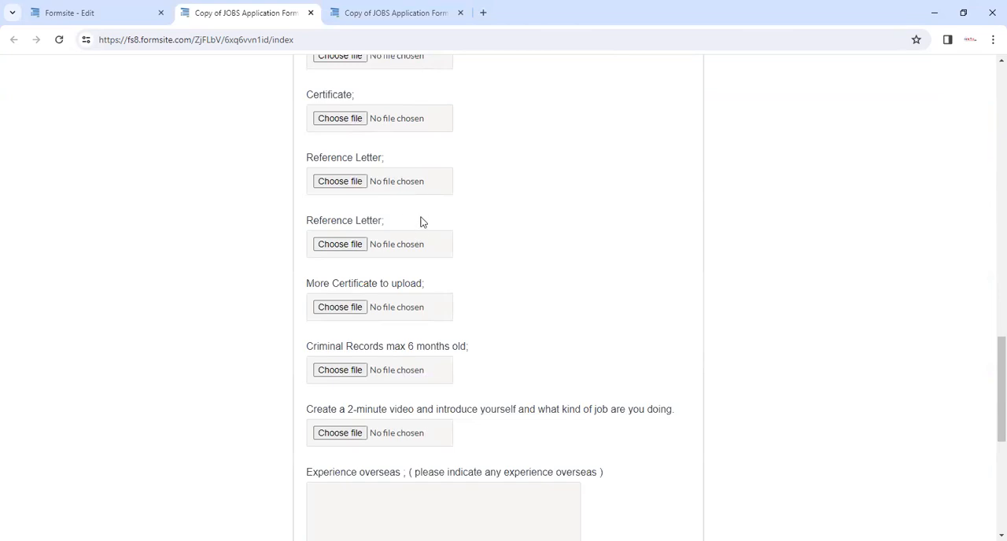
{"action": "mouse_move", "coordinate": [627, 176]}
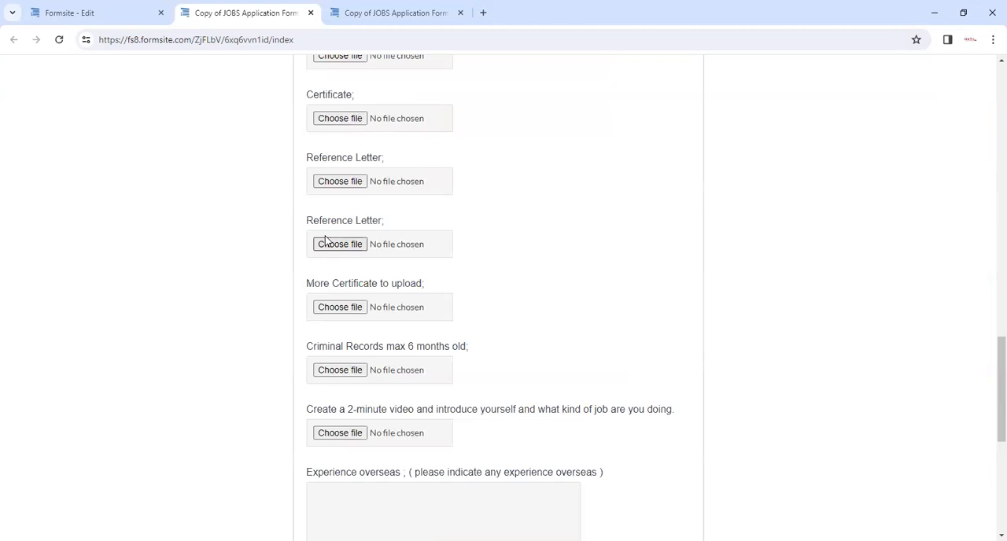
{"action": "mouse_move", "coordinate": [516, 226]}
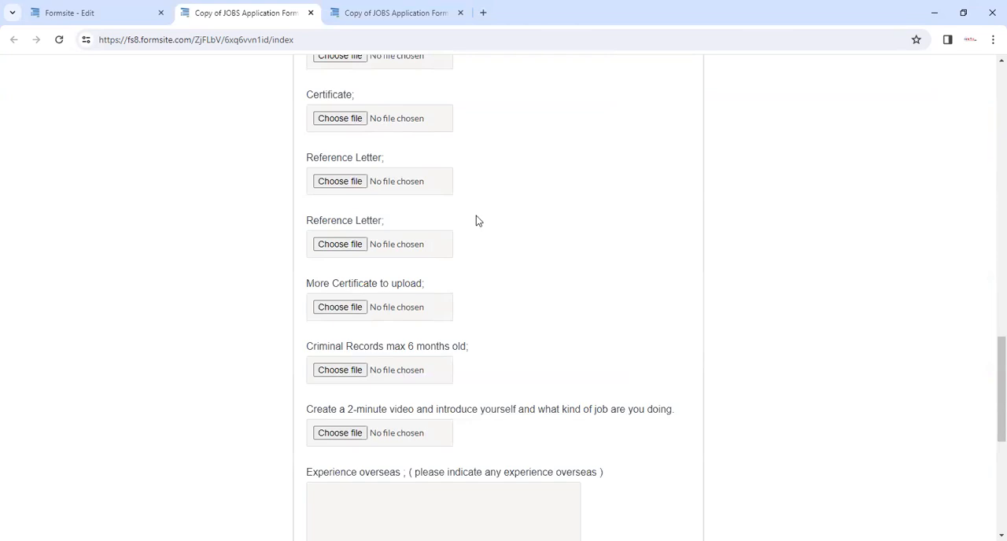
{"action": "scroll", "scroll_direction": "down", "scroll_amount": 3}
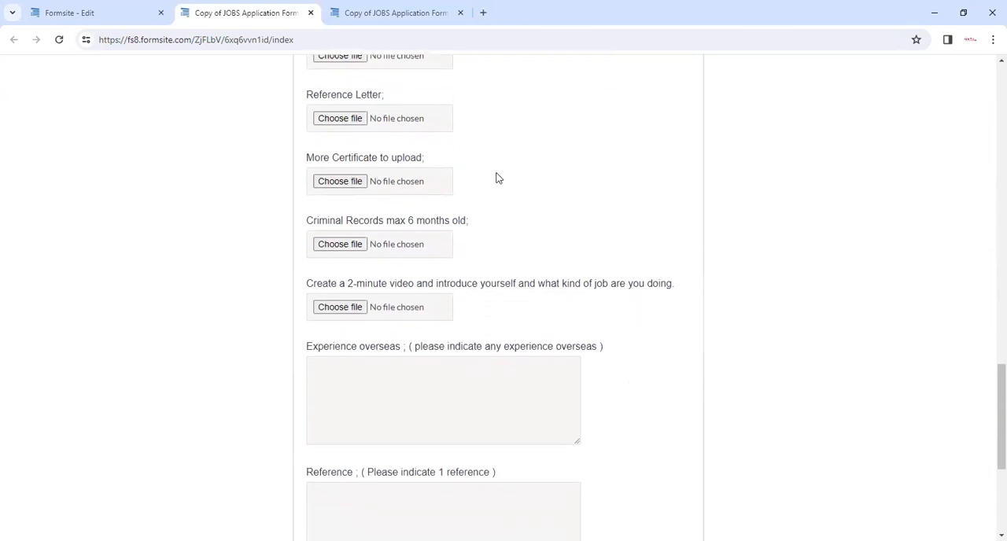
{"action": "scroll", "scroll_direction": "down", "scroll_amount": 3}
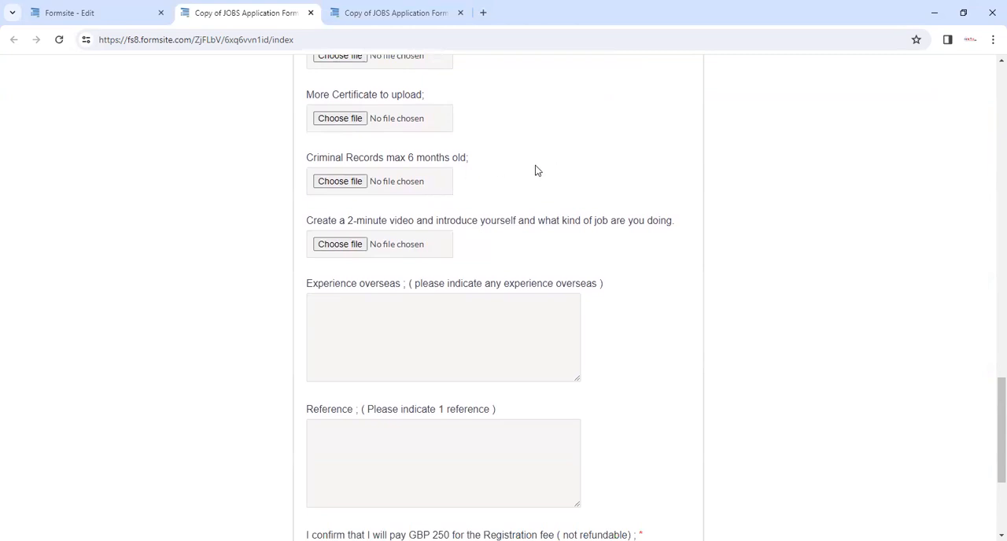
{"action": "mouse_move", "coordinate": [372, 195]}
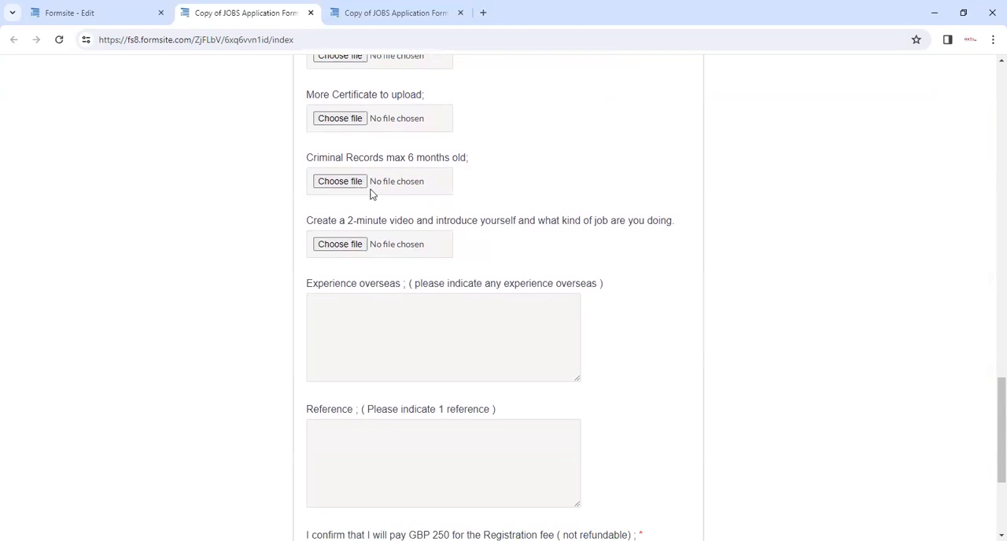
{"action": "scroll", "scroll_direction": "down", "scroll_amount": 3}
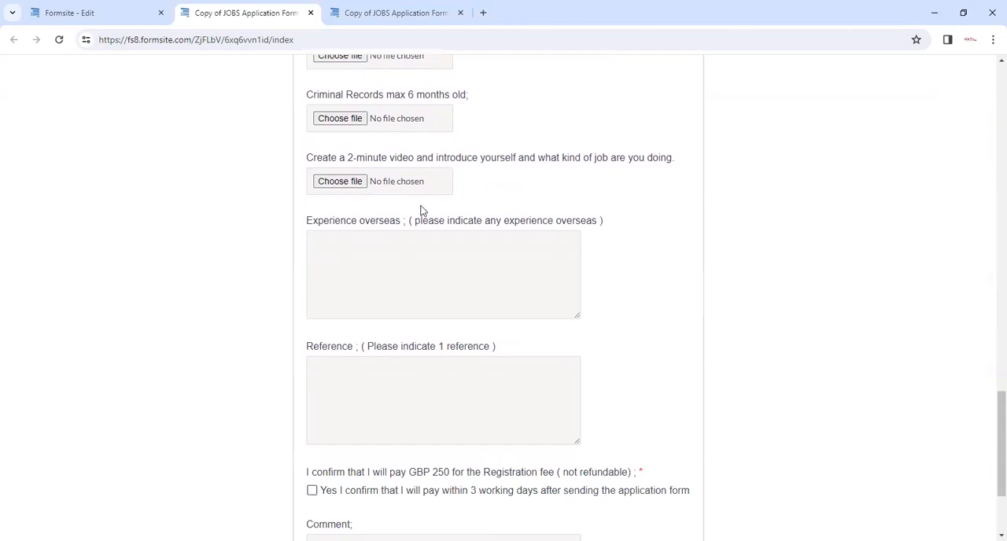
{"action": "left_click_drag", "start_coordinate": [339, 158], "coordinate": [450, 157]}
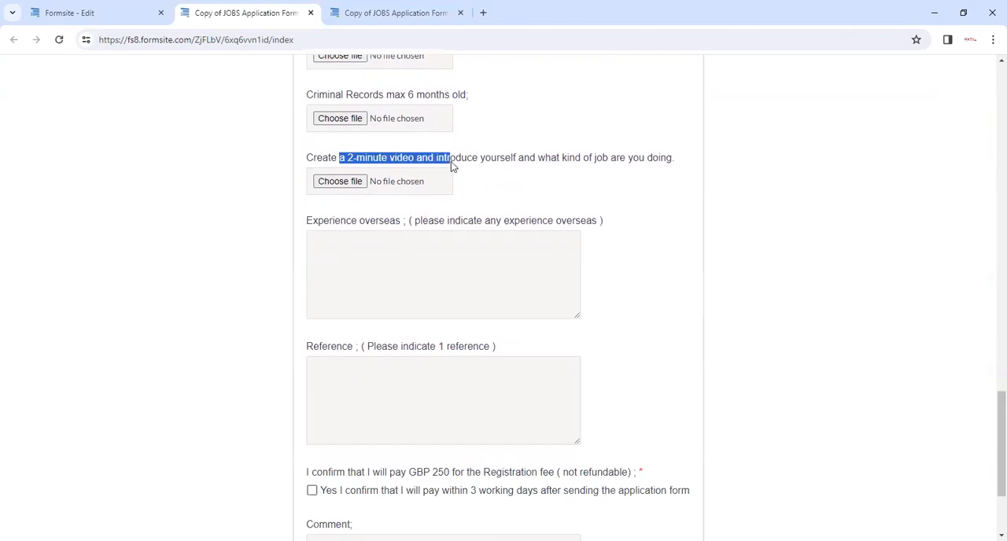
{"action": "mouse_move", "coordinate": [665, 199]}
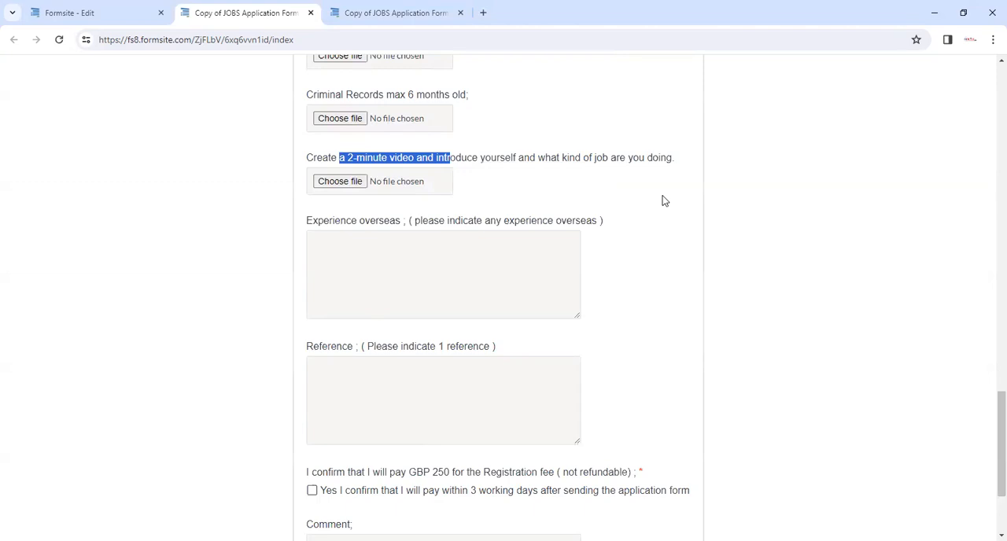
{"action": "mouse_move", "coordinate": [396, 197]}
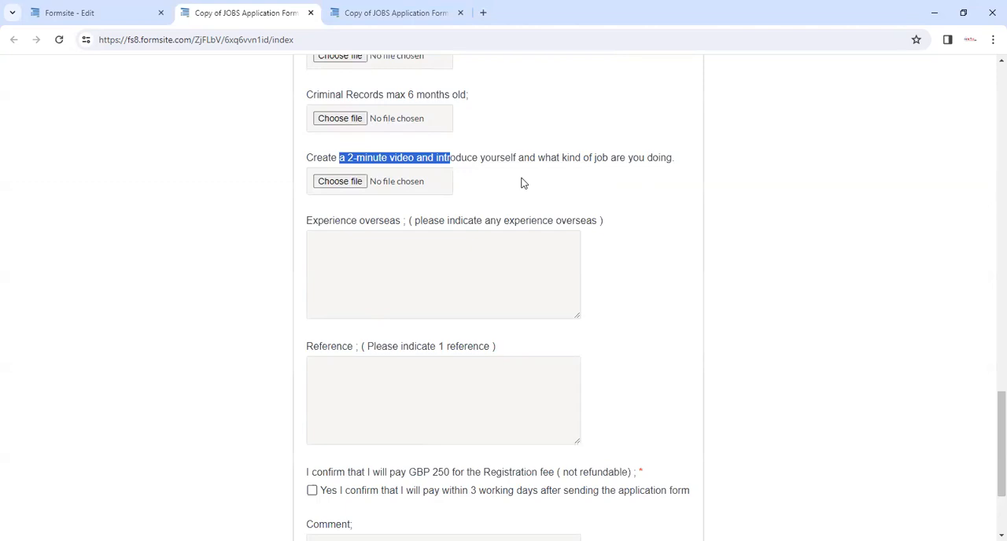
{"action": "mouse_move", "coordinate": [502, 162]}
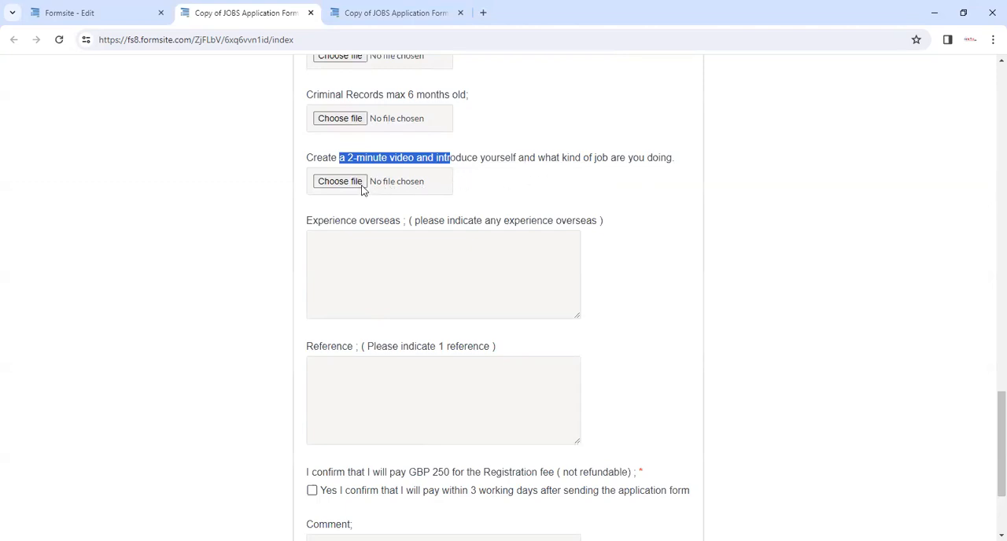
Scroll to the bottom of the form showing the Comment box and green Submit button
{"action": "scroll", "scroll_direction": "down", "scroll_amount": 3}
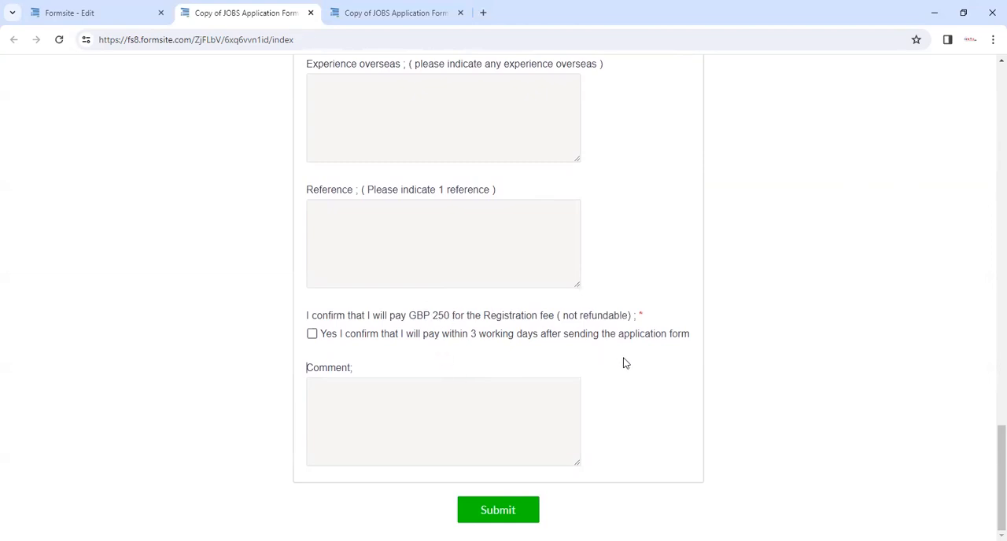
{"action": "mouse_move", "coordinate": [523, 335]}
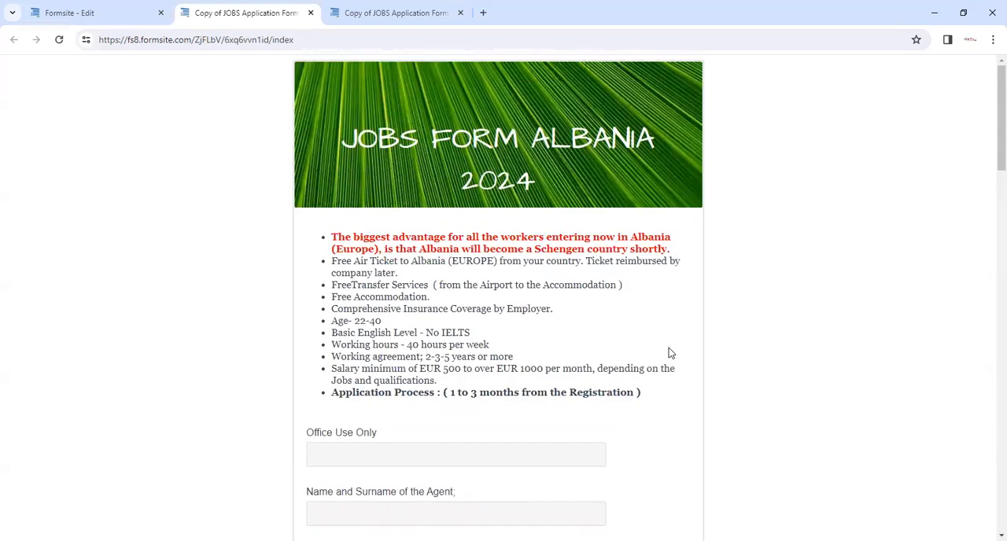
{"action": "mouse_move", "coordinate": [549, 187]}
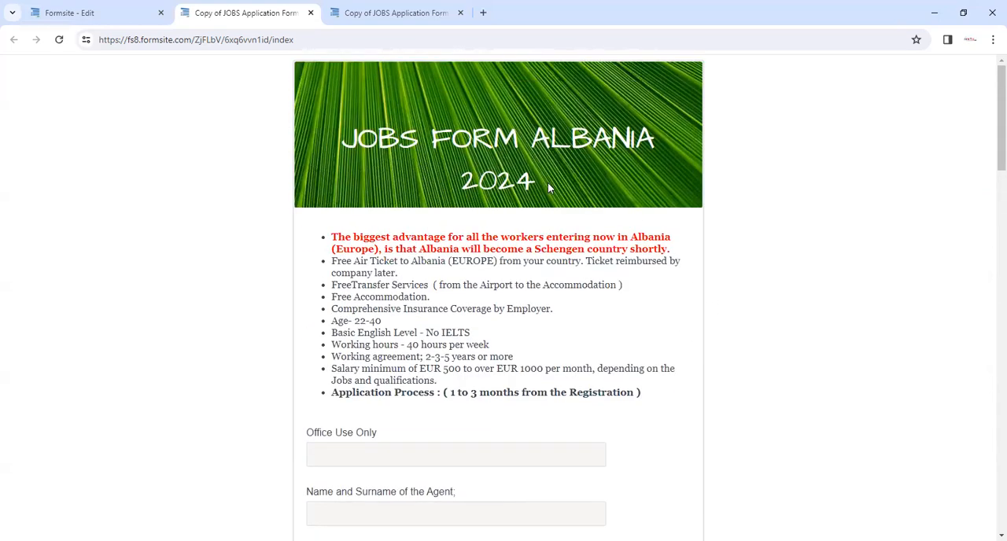
{"action": "mouse_move", "coordinate": [557, 188]}
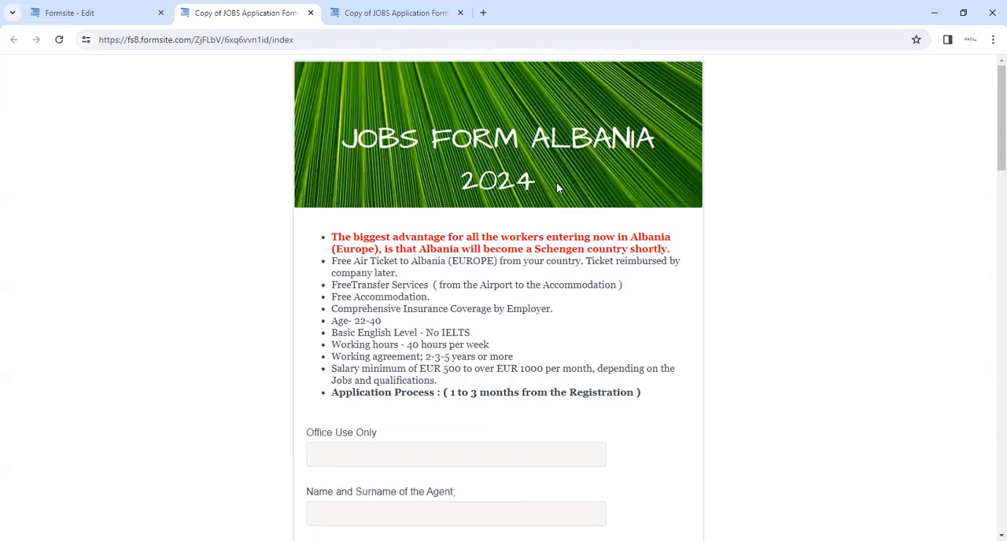
{"action": "mouse_move", "coordinate": [594, 193]}
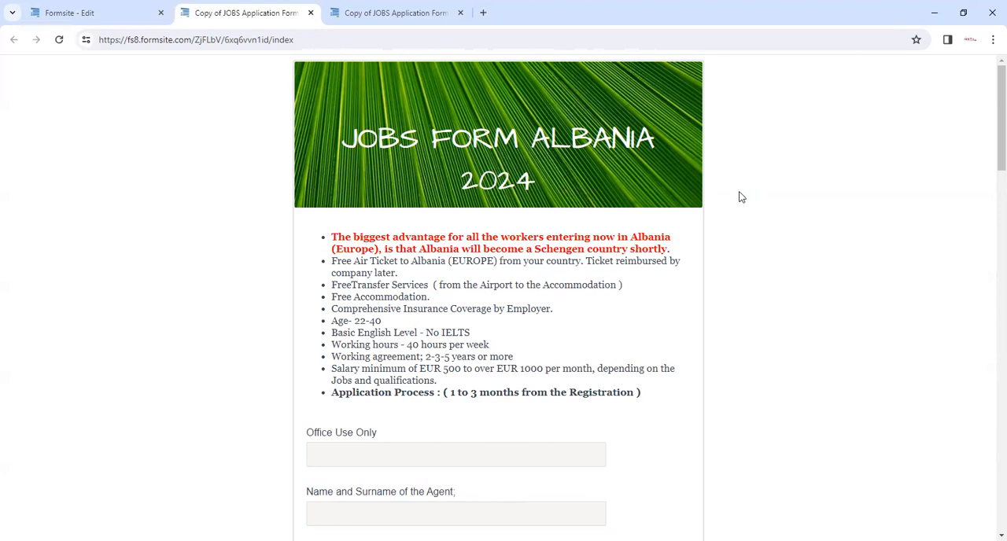
{"action": "mouse_move", "coordinate": [490, 61]}
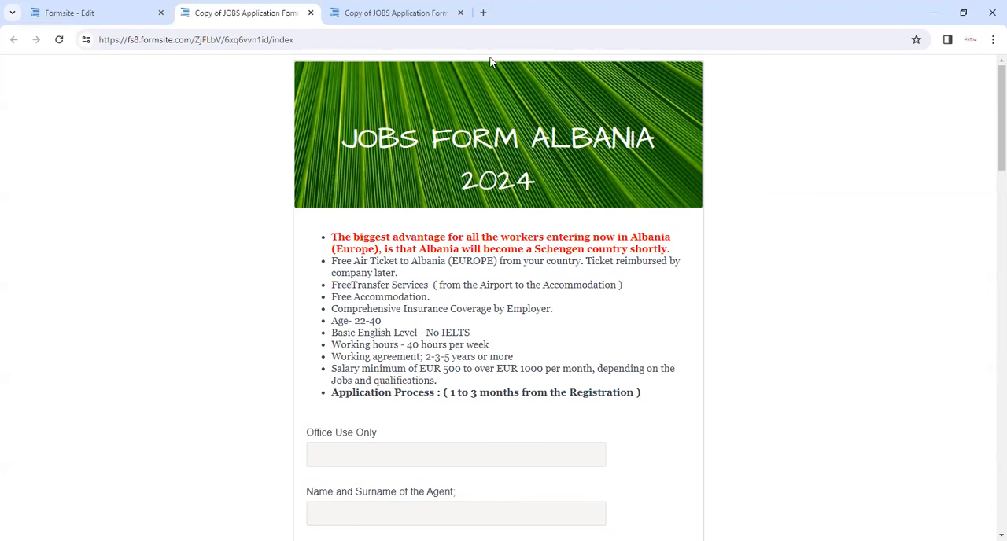